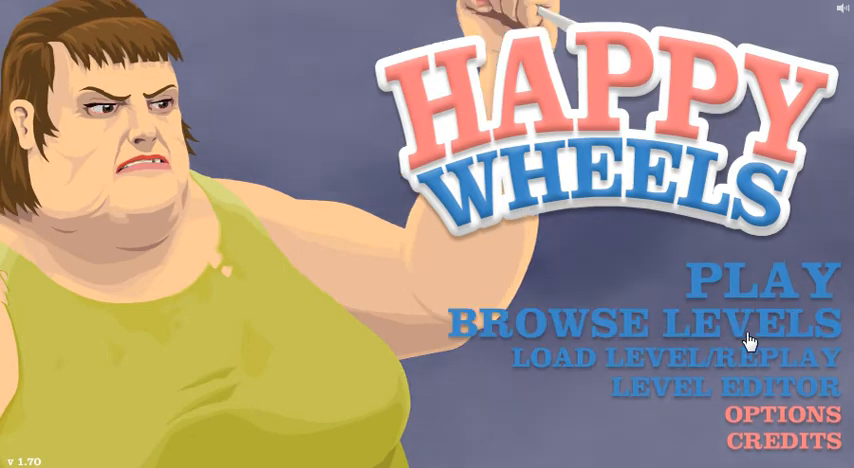
Enter Browse Levels and peek at the 'sort by' choices without changing the ordering
{"action": "left_click", "coordinate": [652, 324]}
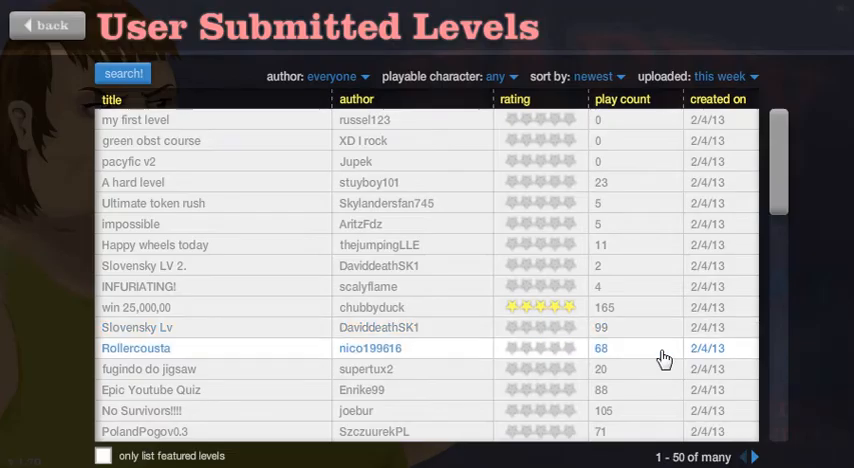
{"action": "mouse_move", "coordinate": [418, 146]}
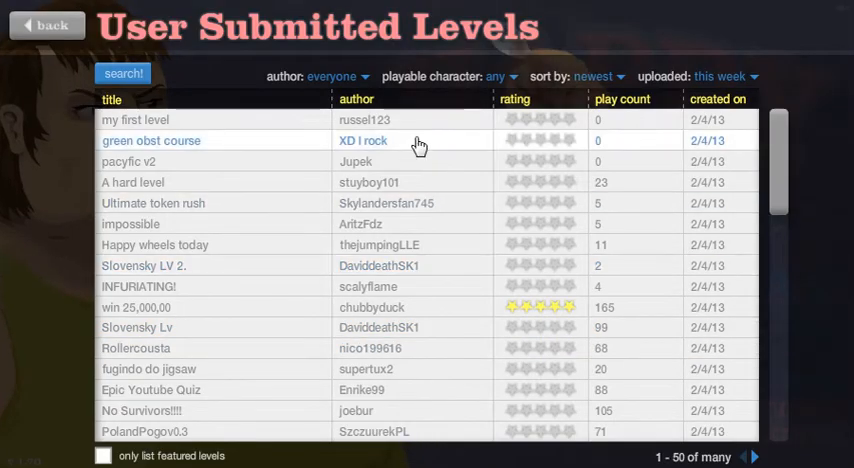
{"action": "mouse_move", "coordinate": [392, 170]}
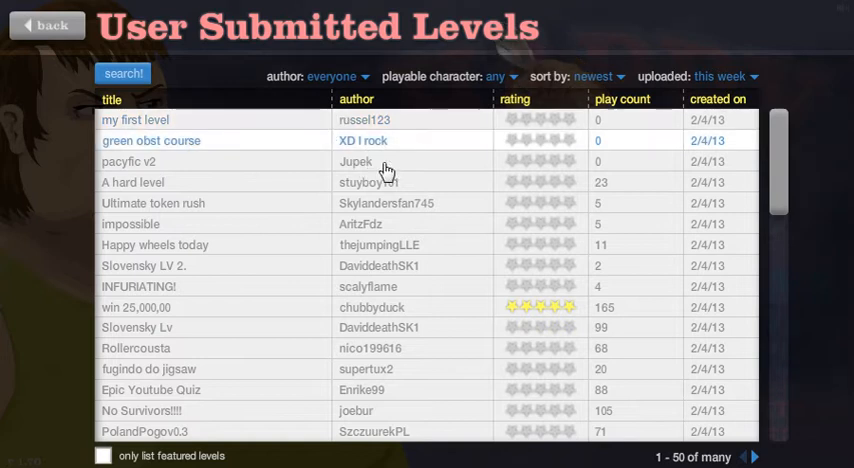
{"action": "mouse_move", "coordinate": [752, 180]}
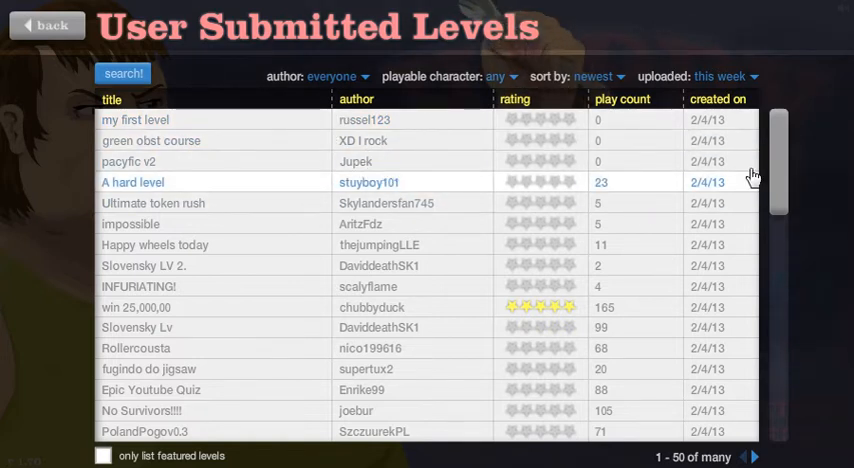
{"action": "left_click", "coordinate": [596, 76]}
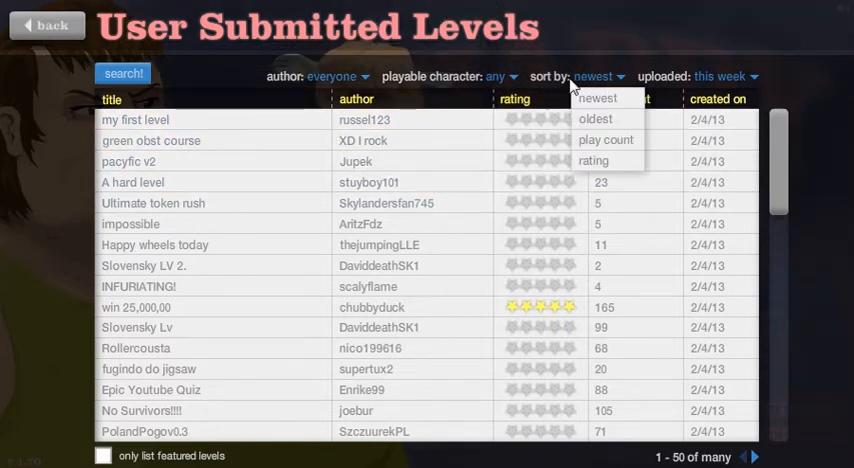
{"action": "left_click", "coordinate": [604, 140]}
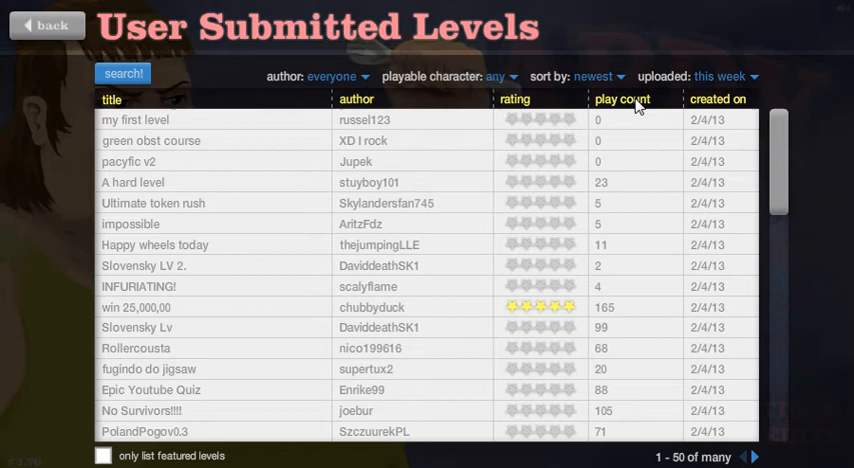
Sort the level list by play count and reload it, putting AWESOME COURSE 2 on top
{"action": "left_click", "coordinate": [600, 76]}
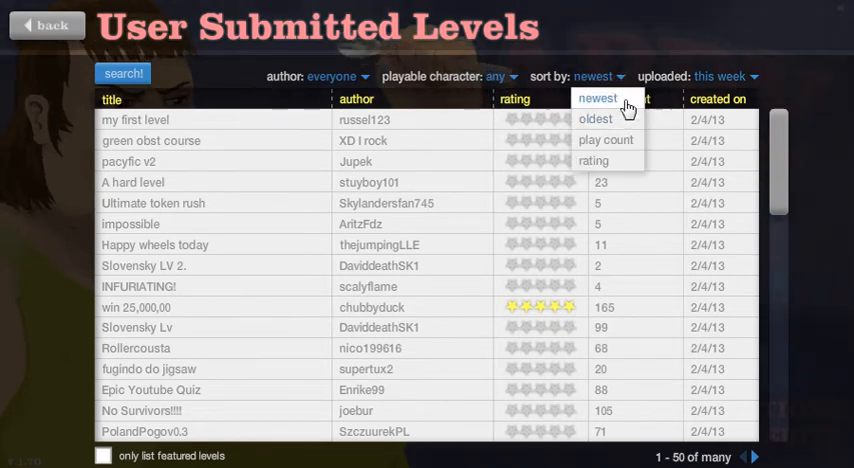
{"action": "left_click", "coordinate": [604, 140]}
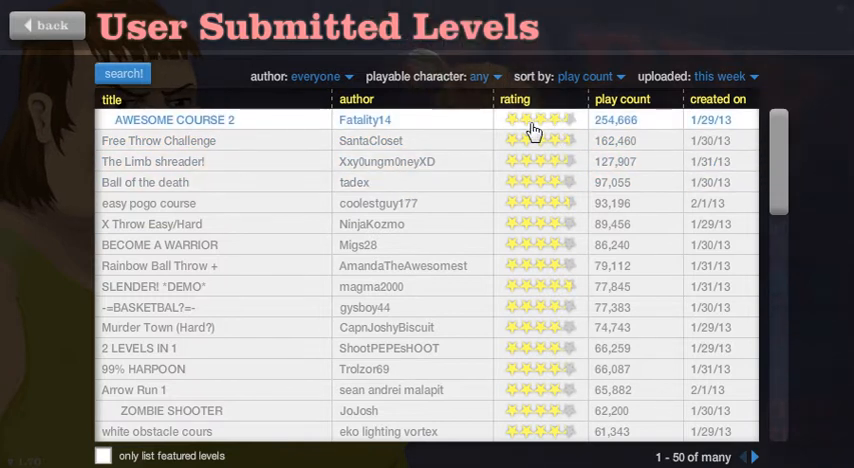
{"action": "mouse_move", "coordinate": [204, 124]}
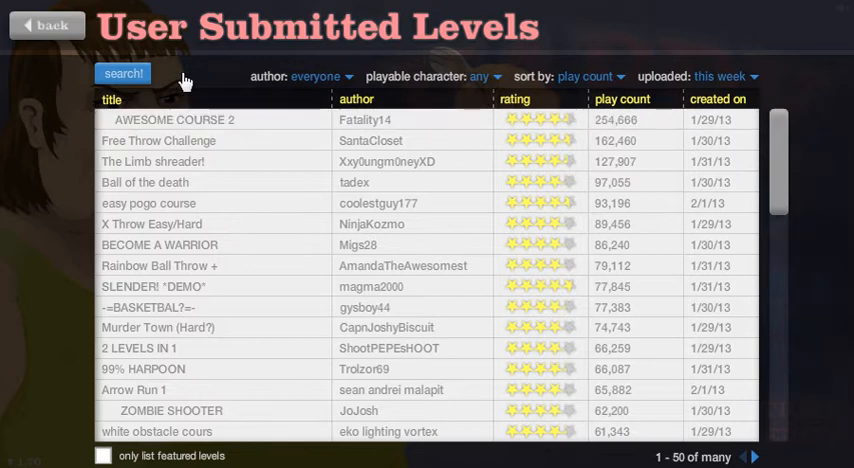
{"action": "left_click", "coordinate": [590, 76]}
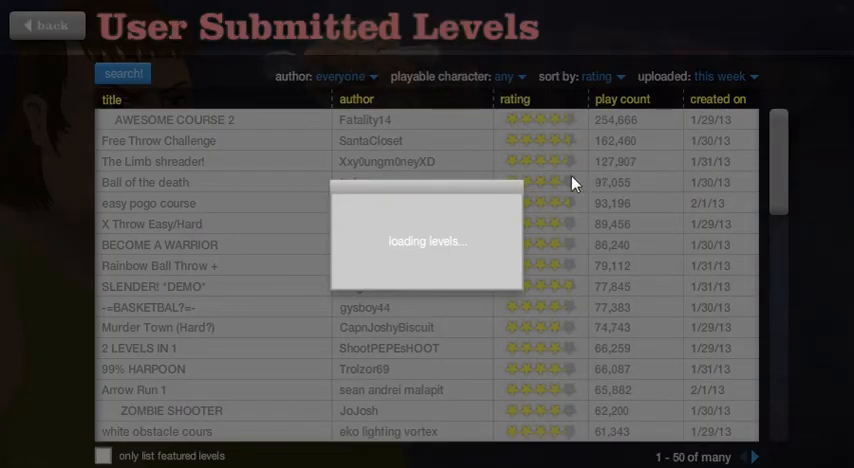
{"action": "mouse_move", "coordinate": [452, 262]}
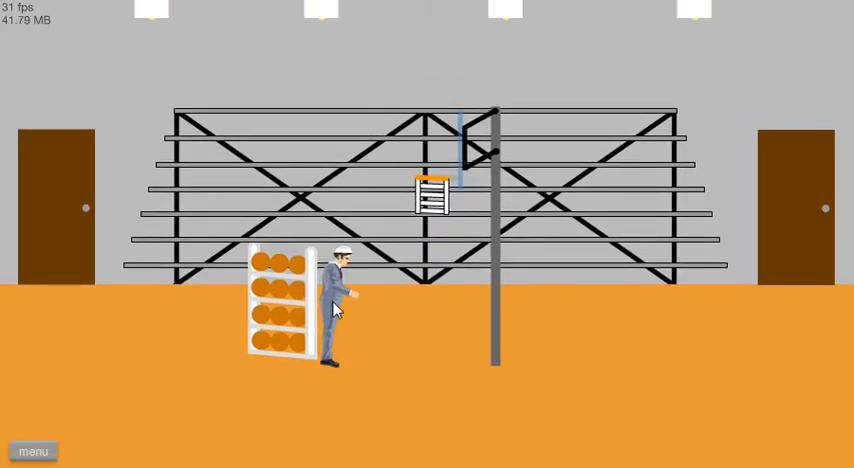
{"action": "mouse_move", "coordinate": [350, 304]}
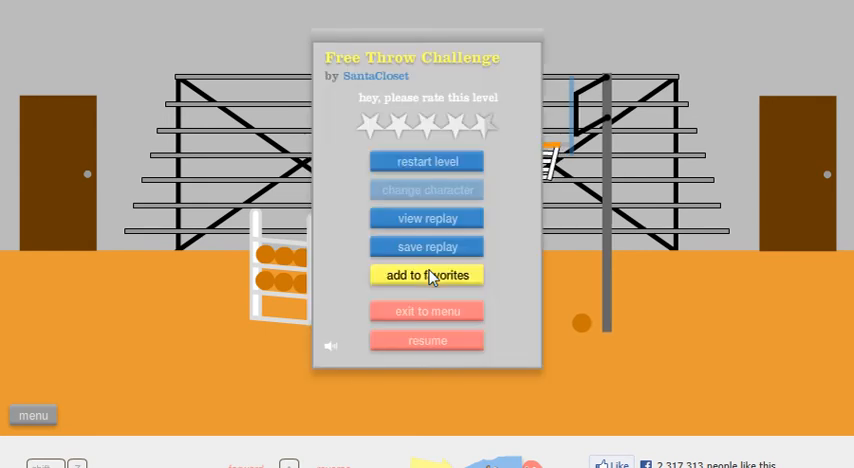
{"action": "mouse_move", "coordinate": [452, 124]}
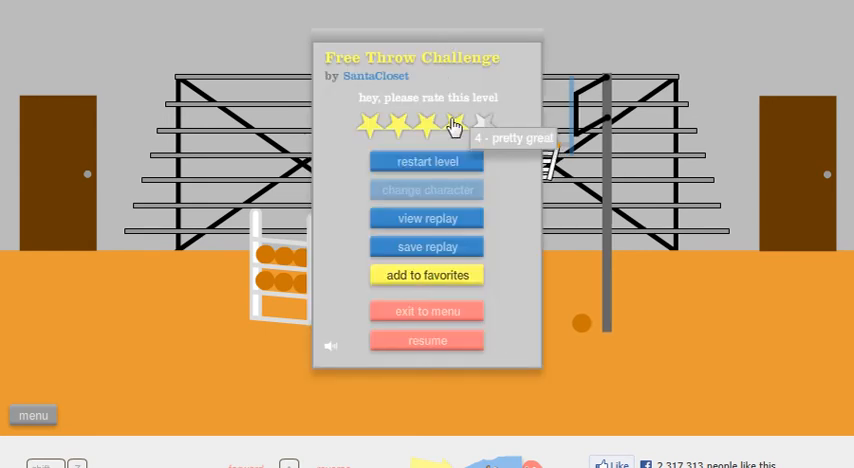